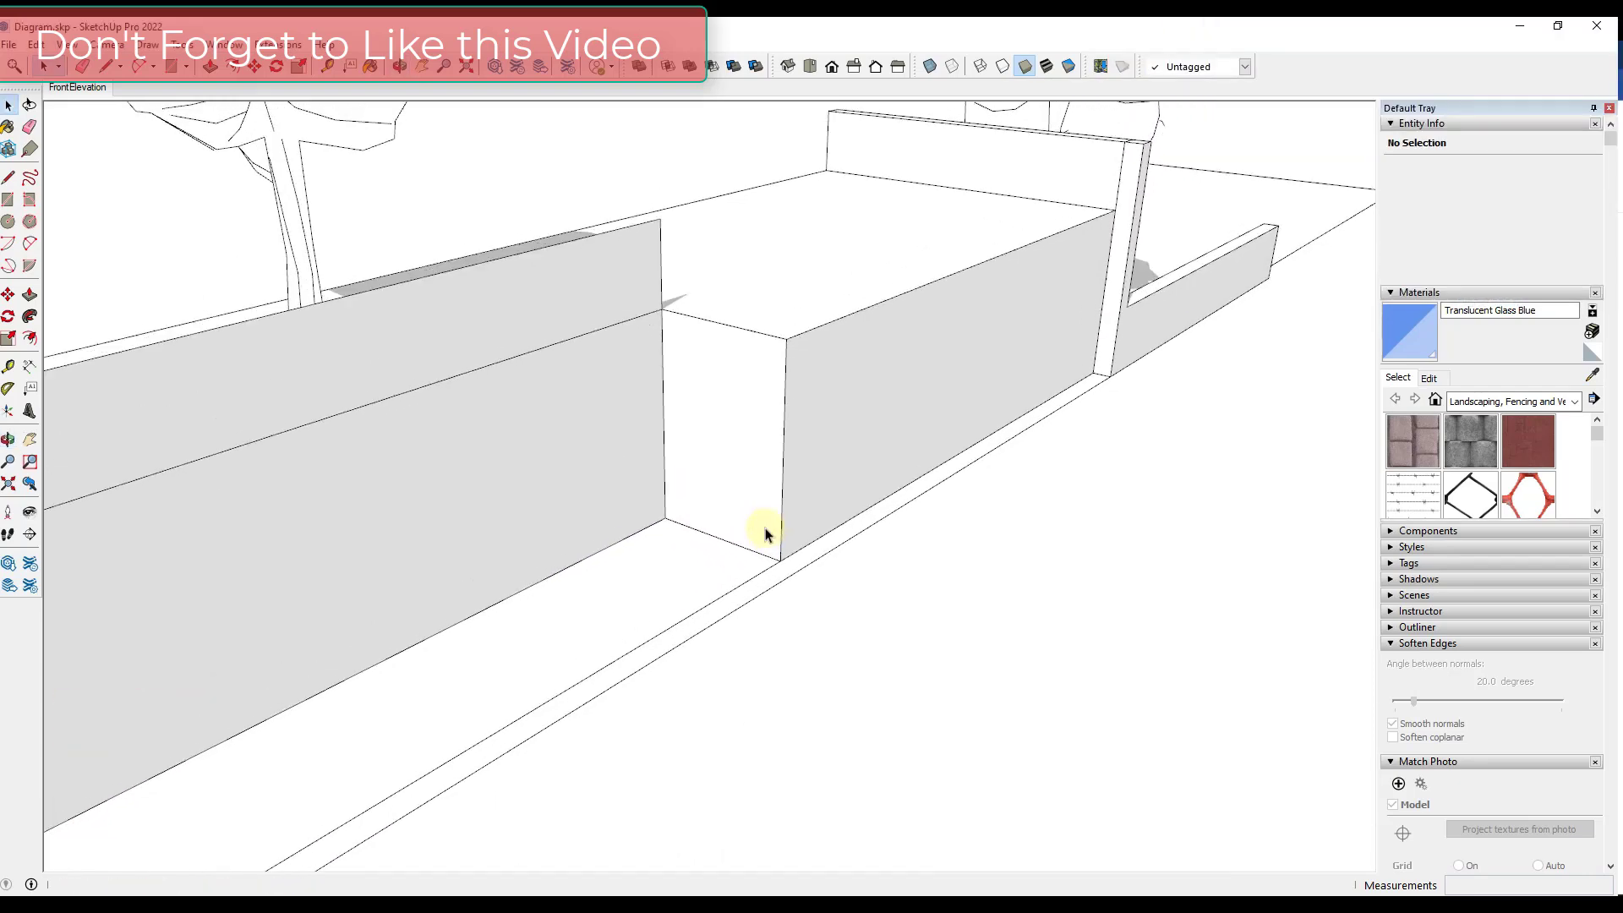
mouse_move(774, 453)
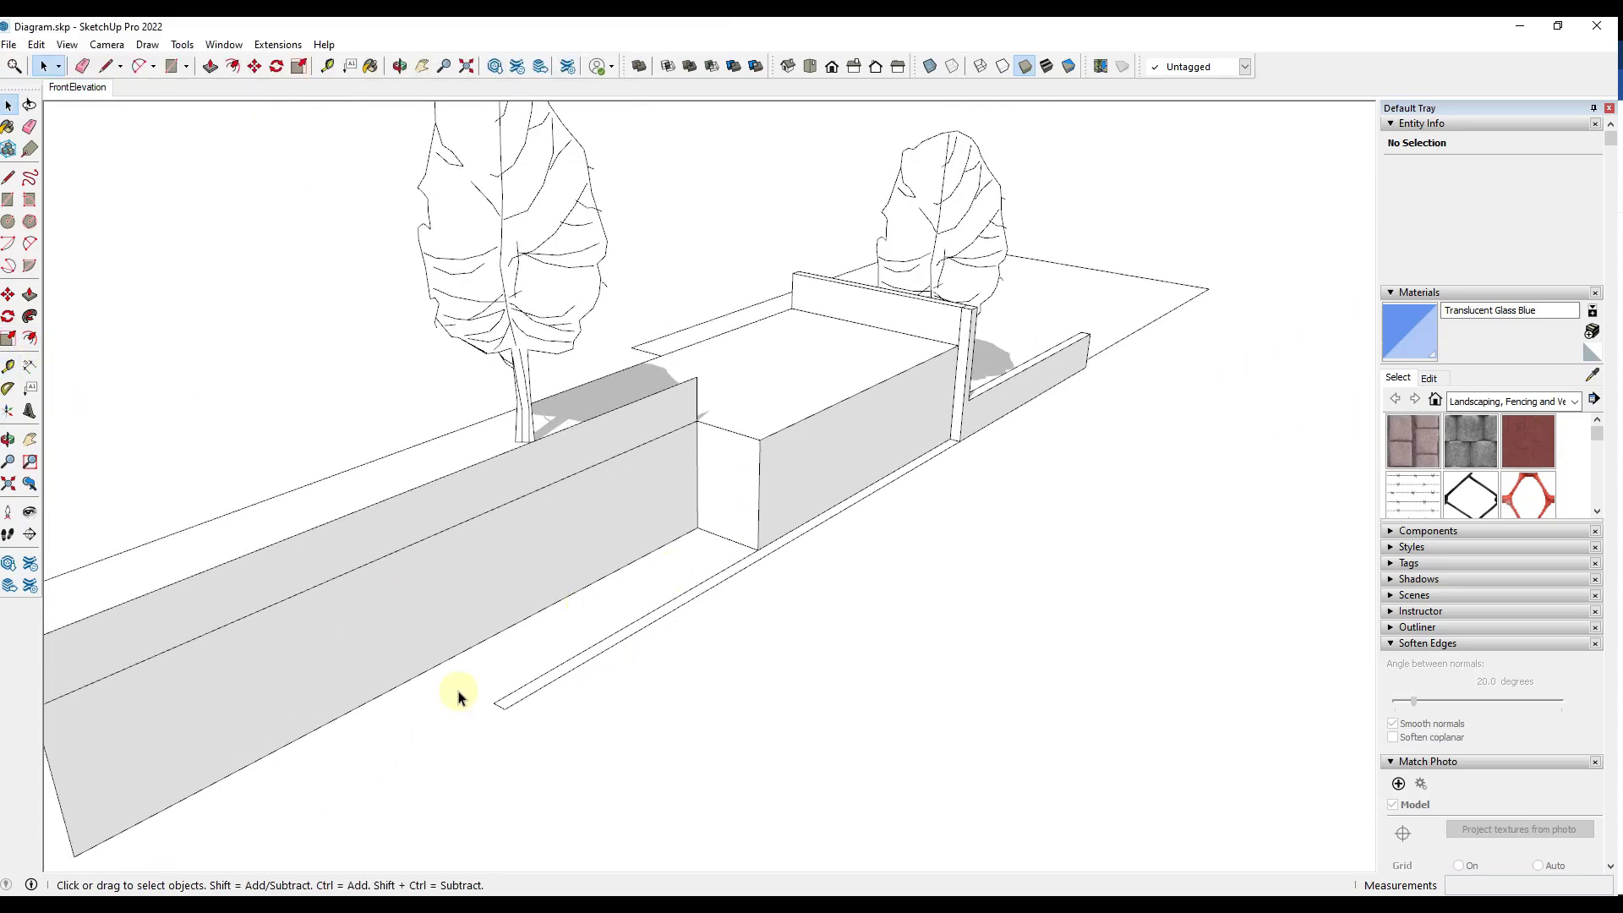
mouse_move(726, 437)
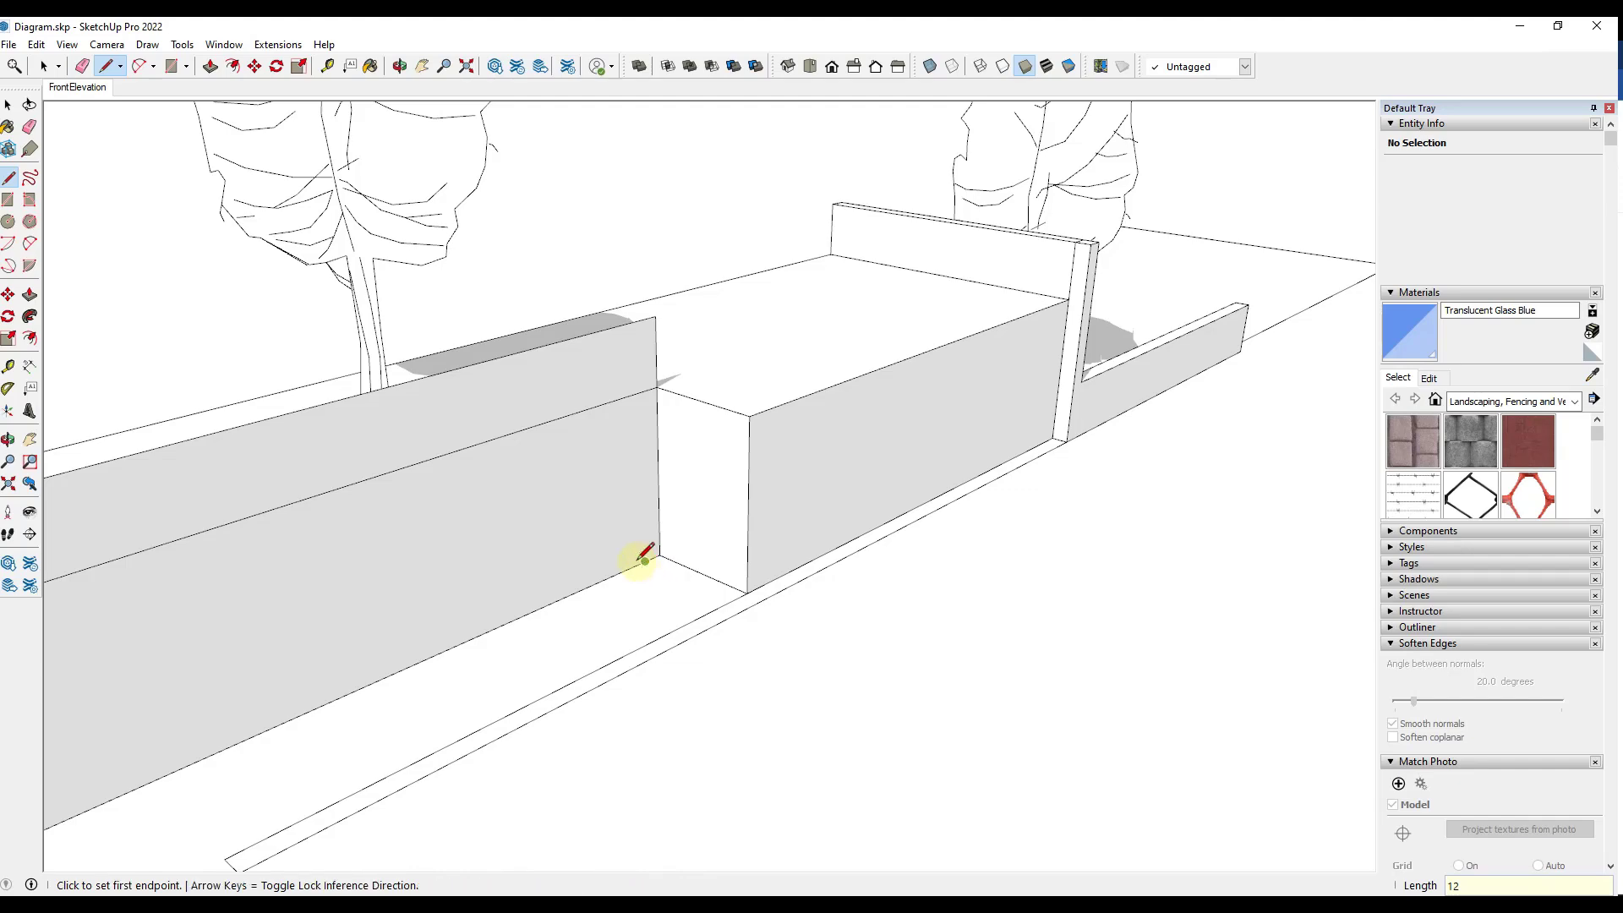
- Mark tread strips across the ground between the walls and raise the first strip 6 inches
left_click(639, 556)
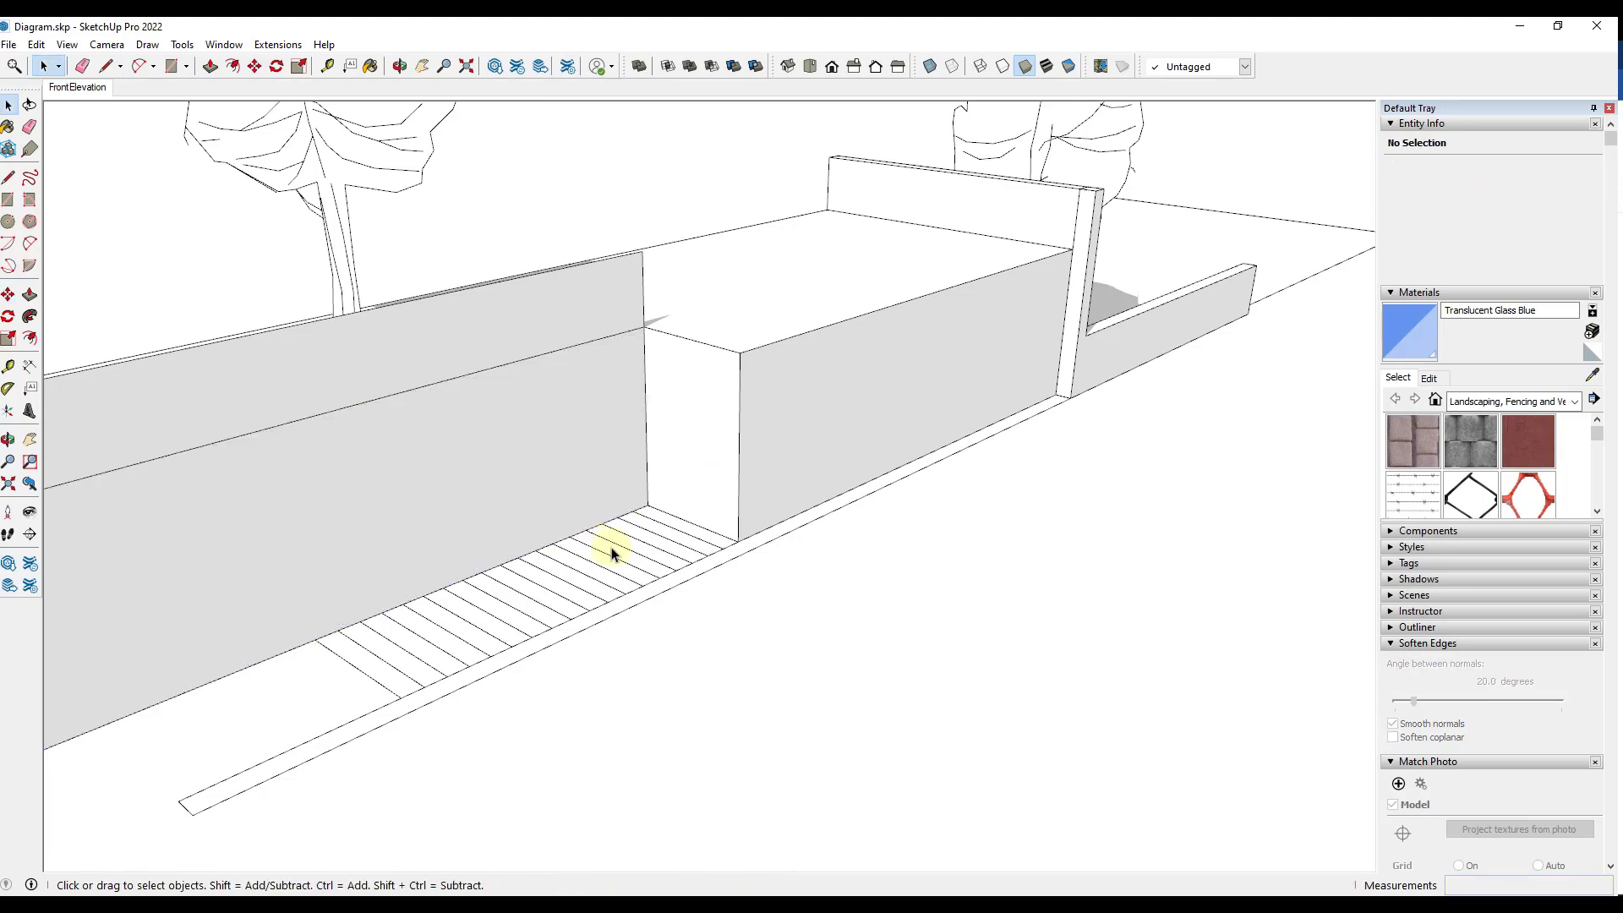
left_click(8, 294)
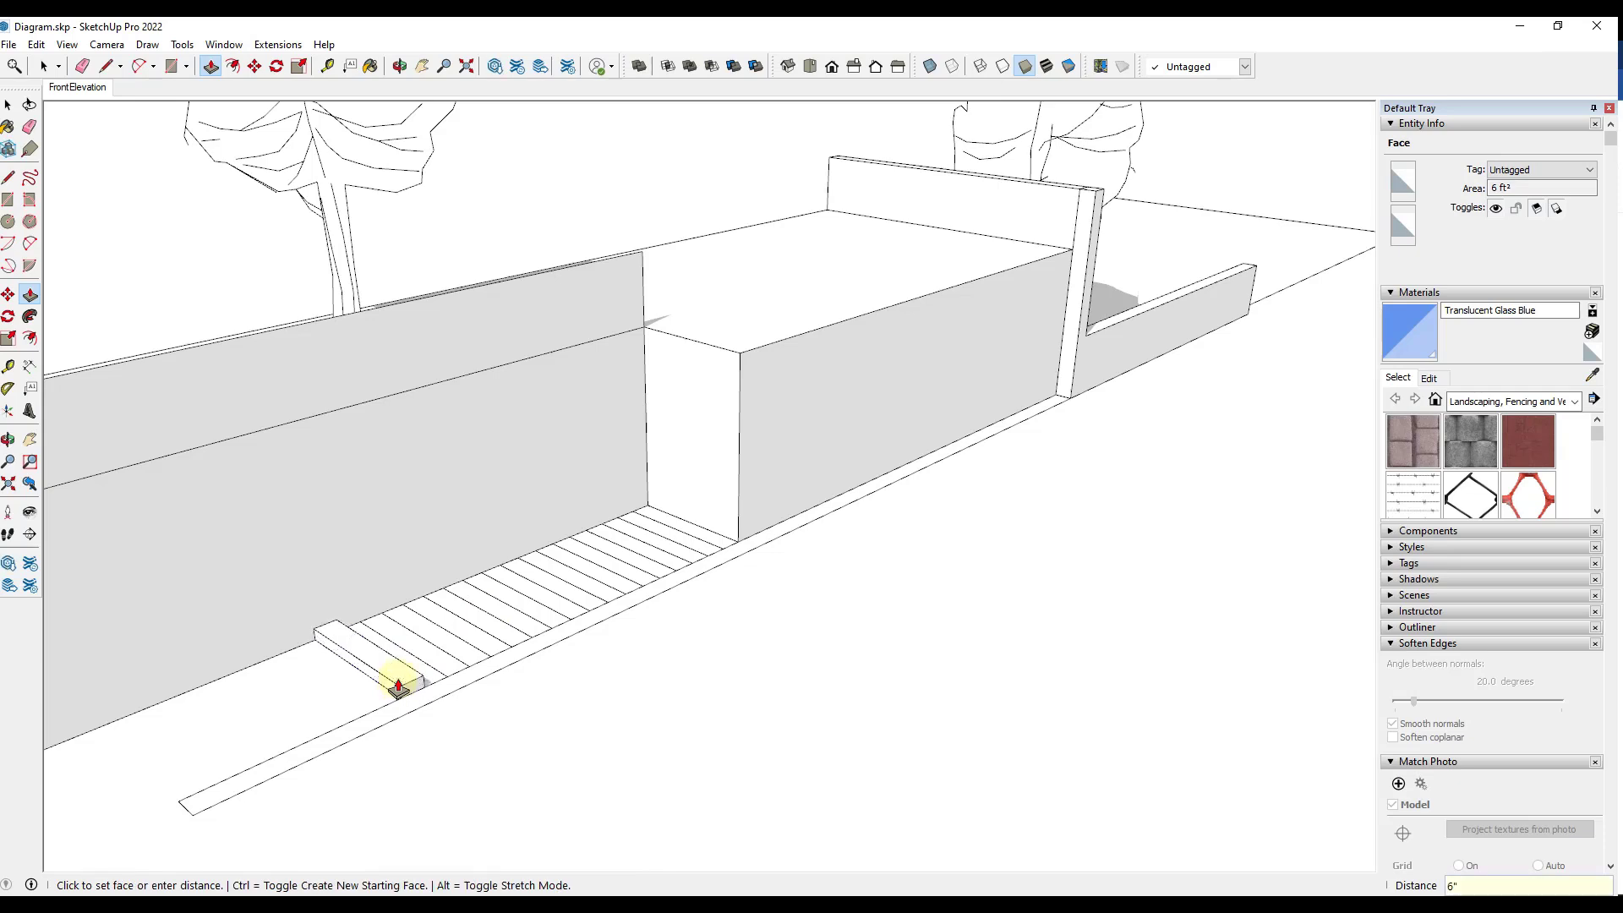
left_click_drag(399, 687, 367, 647)
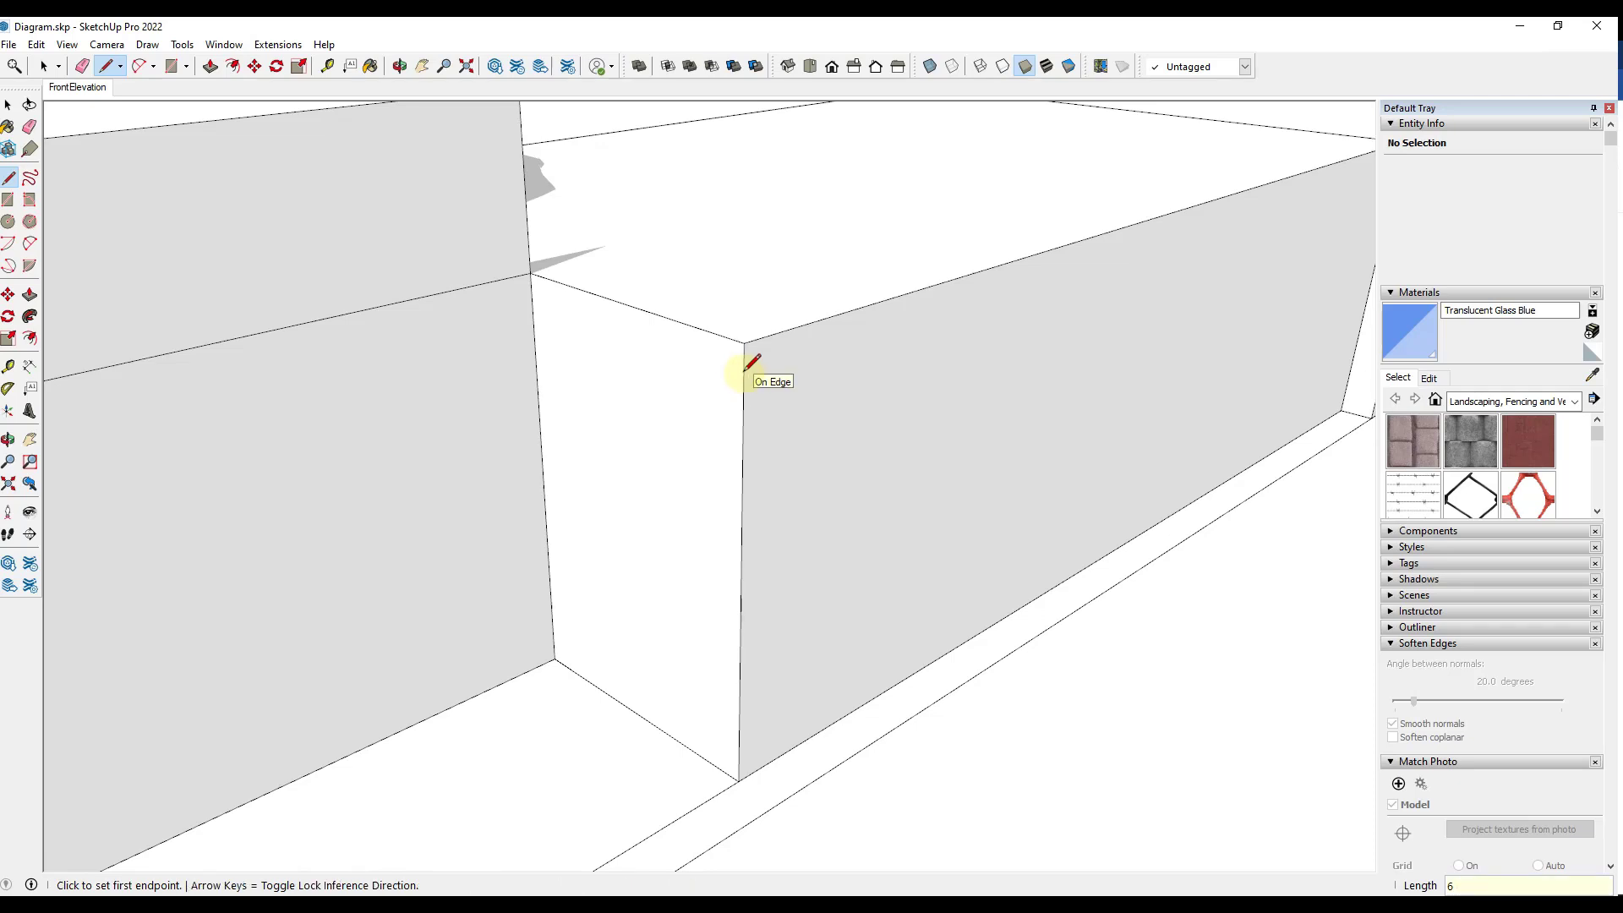
- Begin a 6-inch riser-tread profile at the terrace's top corner on the wall face
left_click(744, 366)
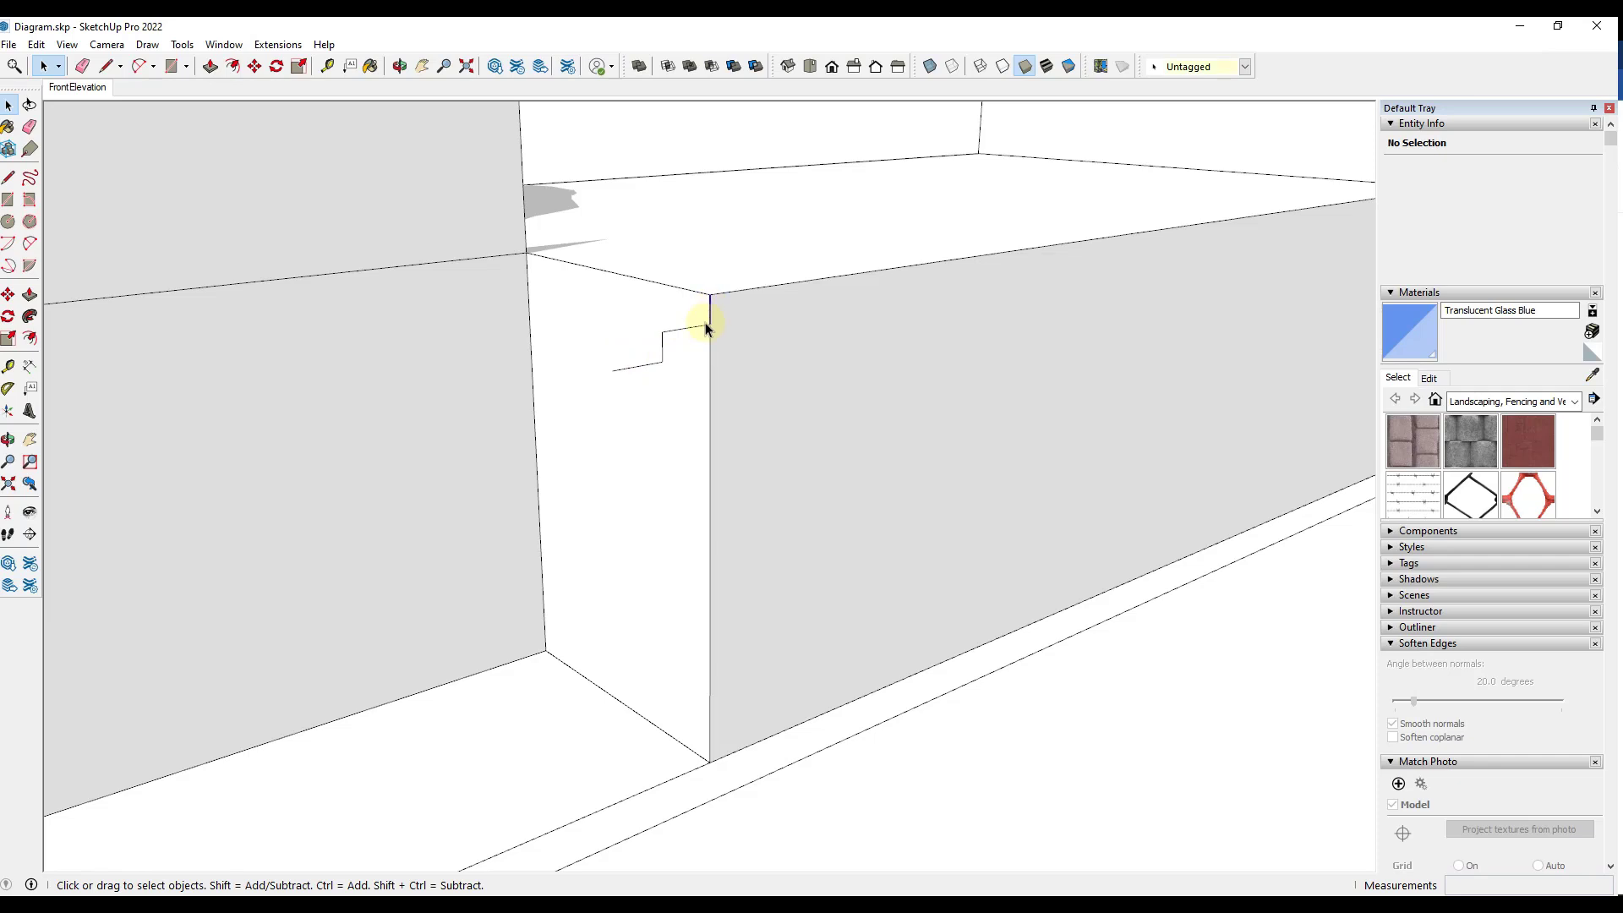
- Copy the step profile repeatedly down the wall face, closing the outline at ground level
left_click(668, 352)
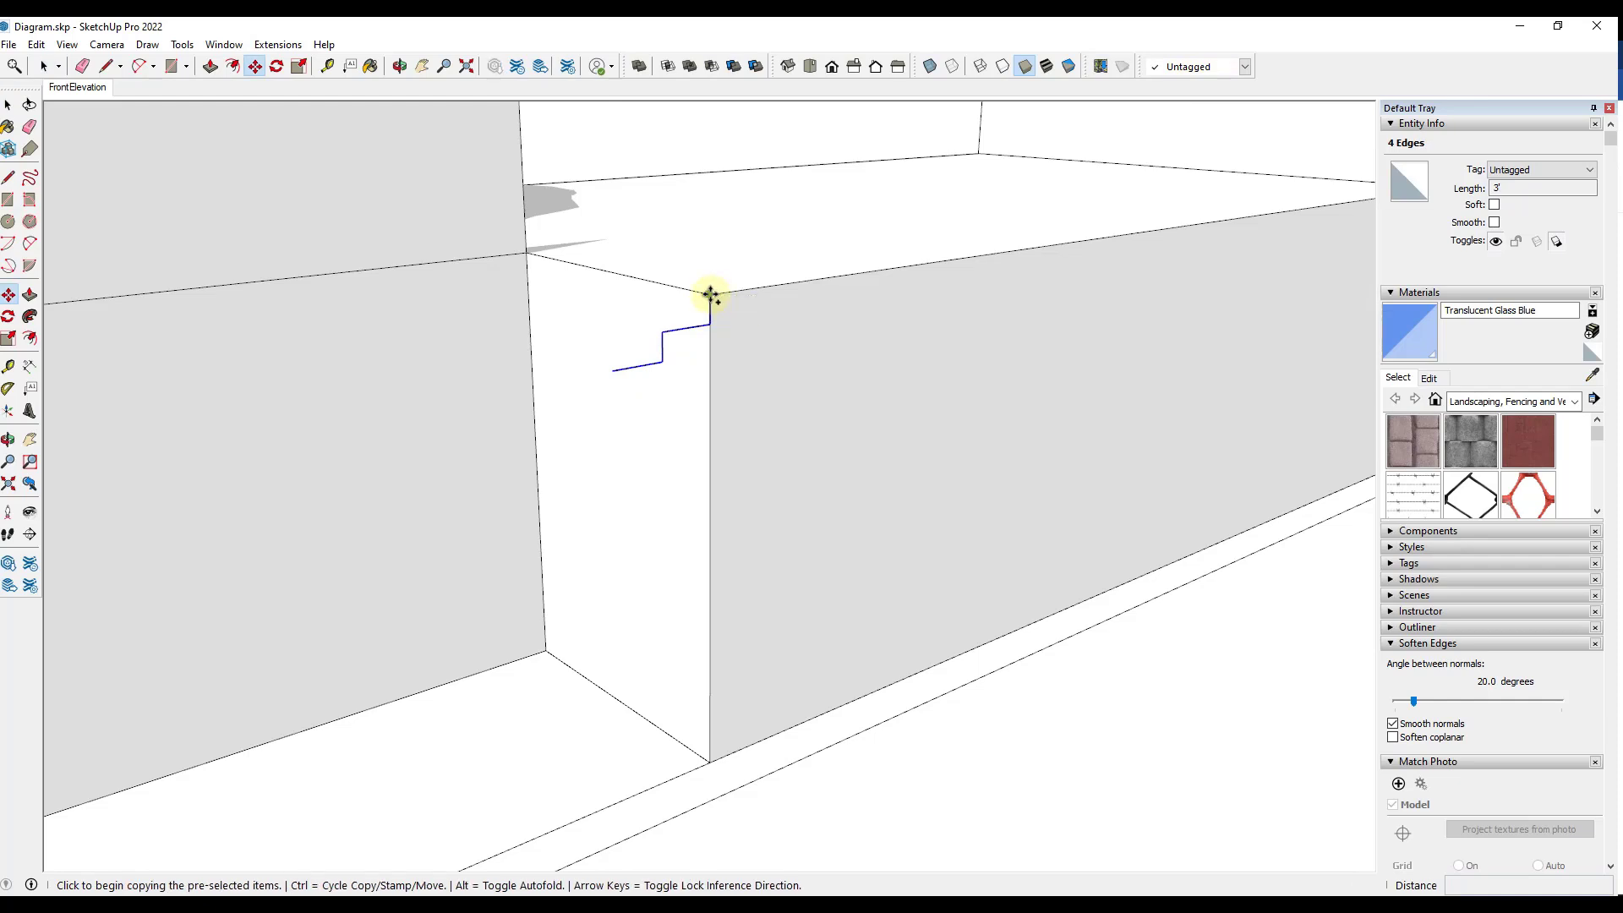
left_click_drag(708, 295, 615, 372)
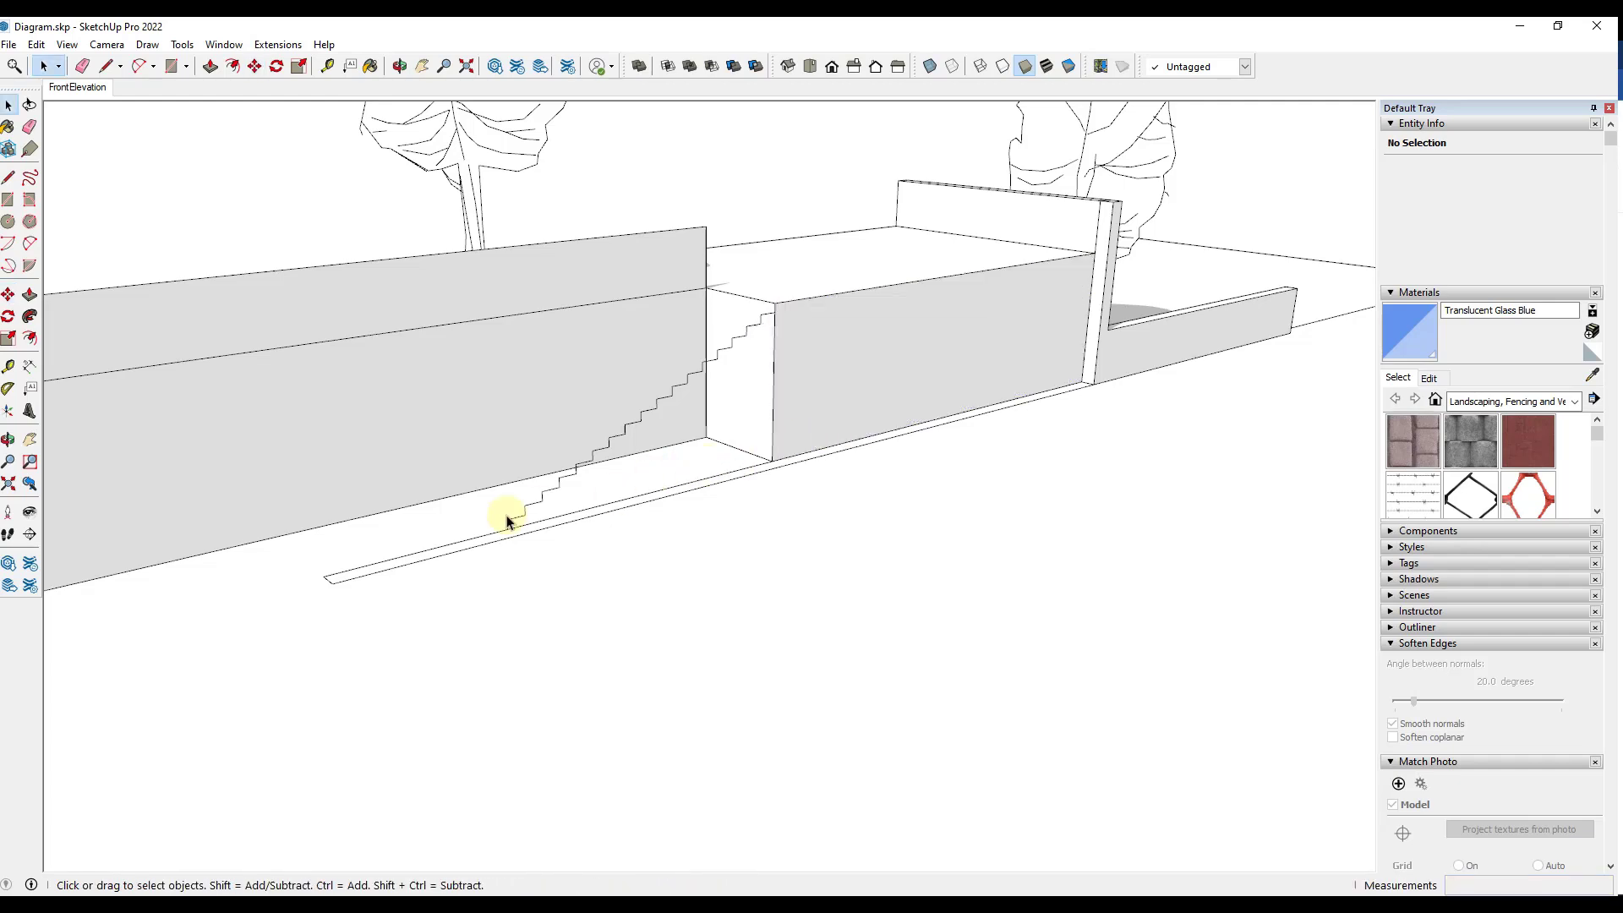
left_click(108, 66)
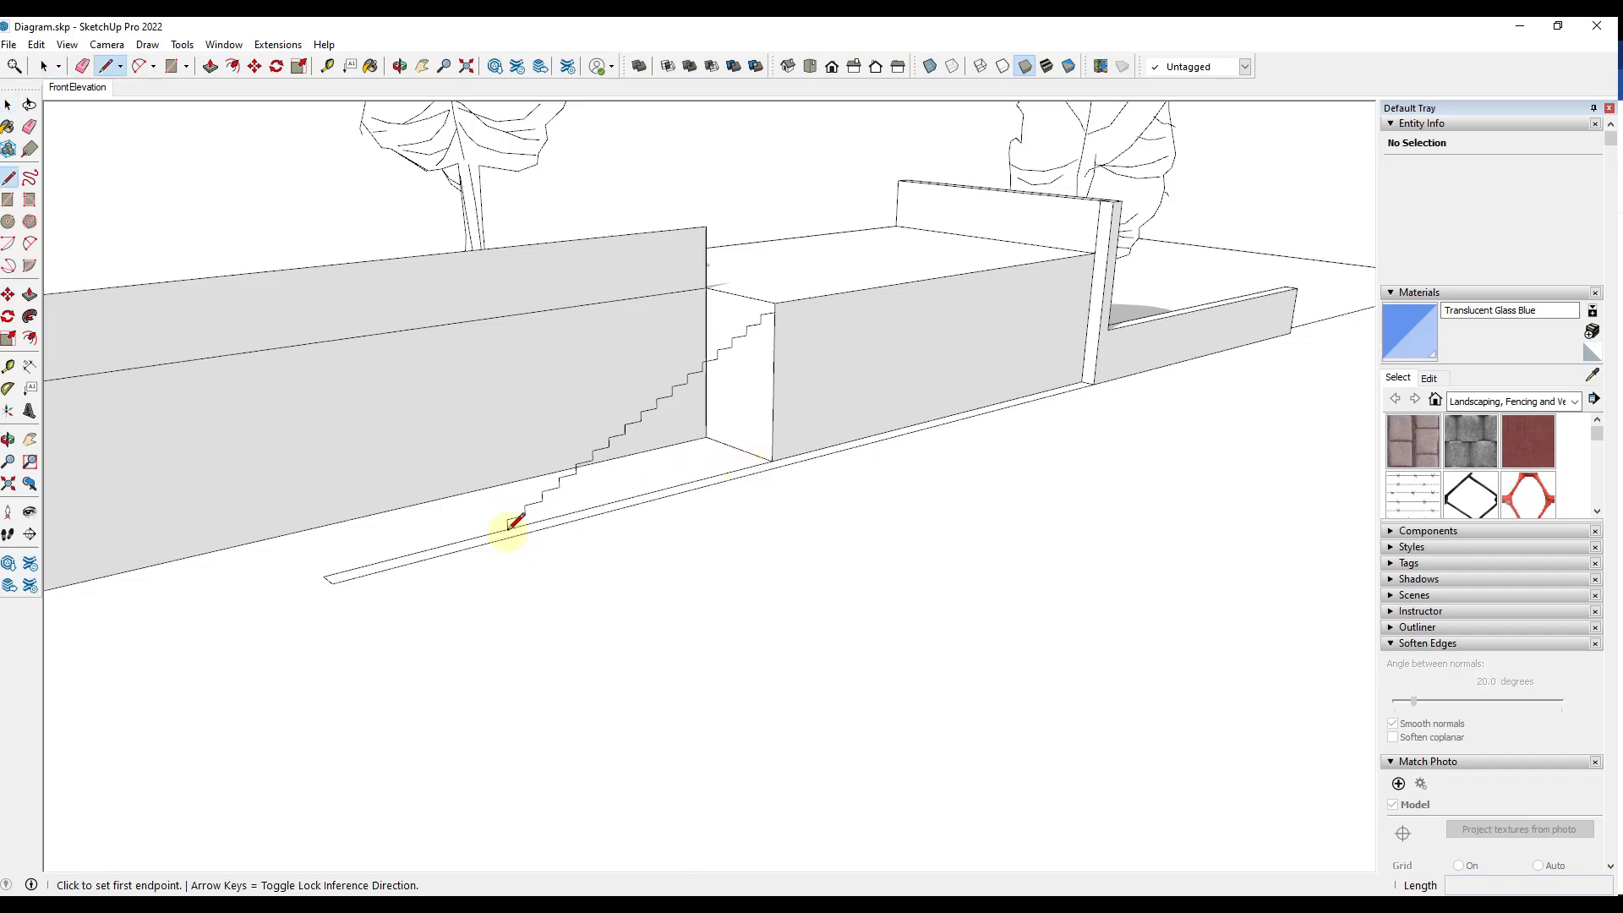
mouse_move(764, 466)
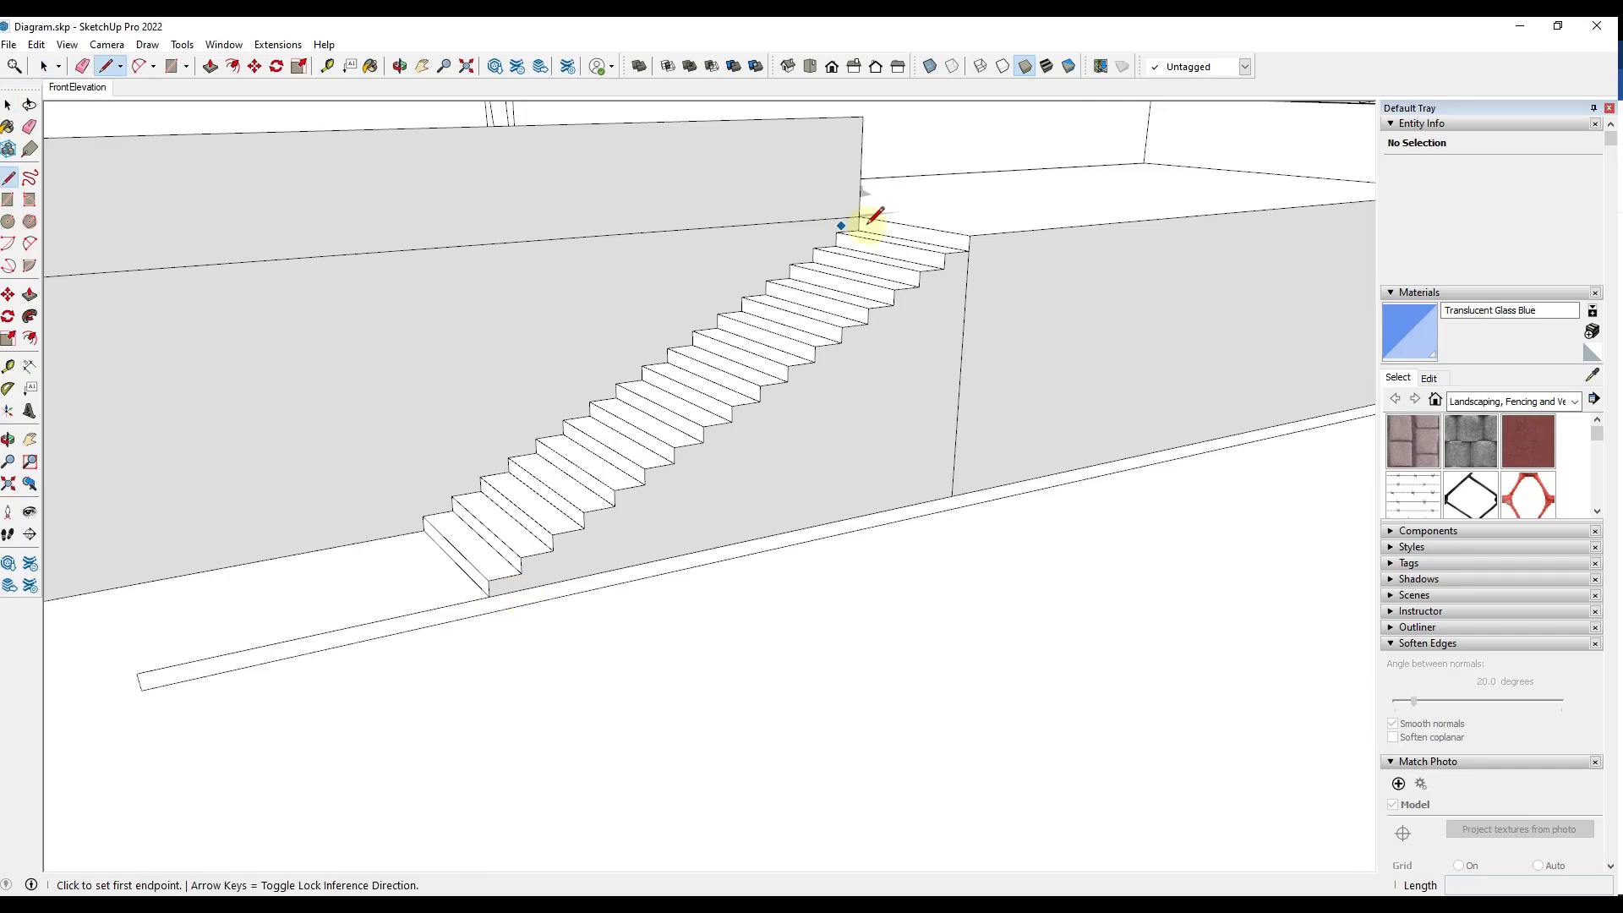
- Close the triangular void under the steps and push it solid into a sloped underside
left_click(840, 225)
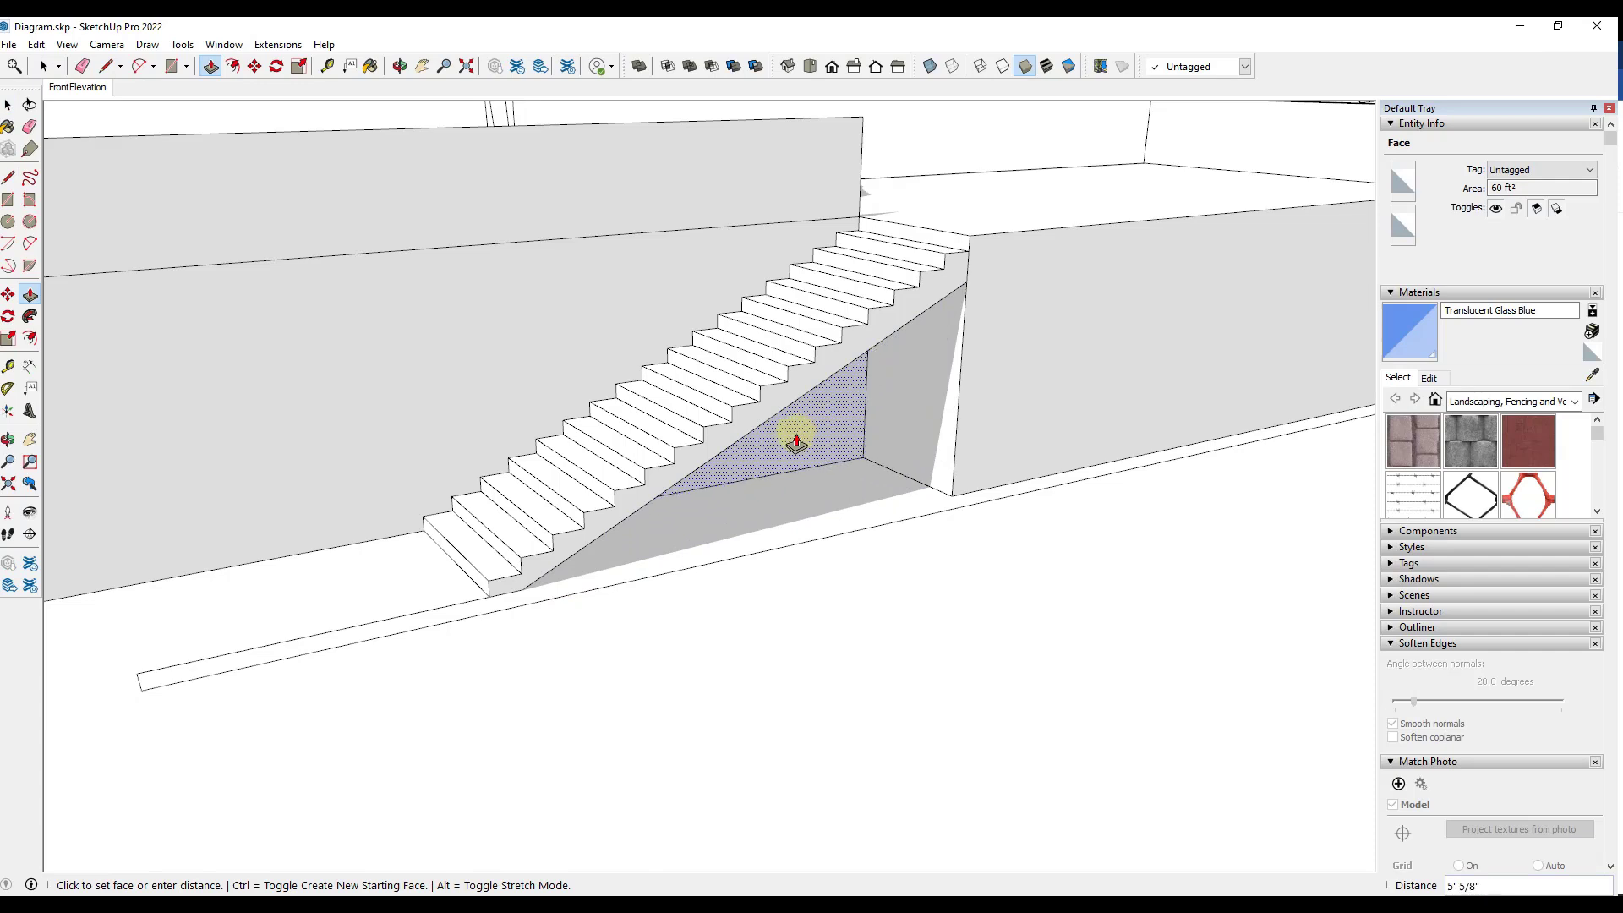
left_click_drag(796, 441, 754, 449)
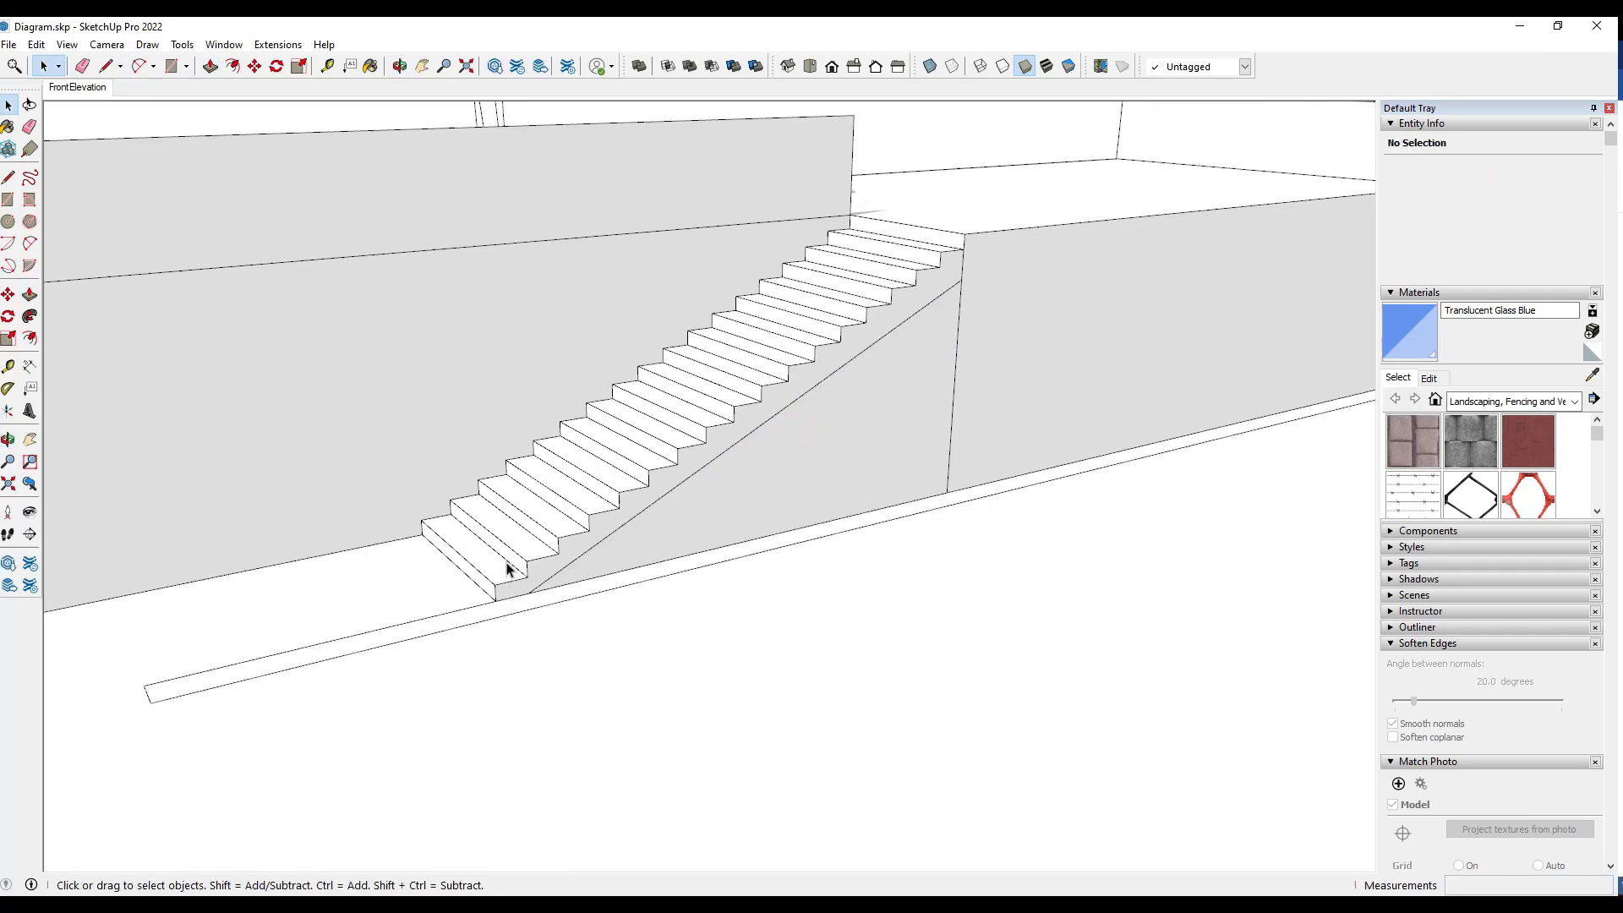
mouse_move(496, 573)
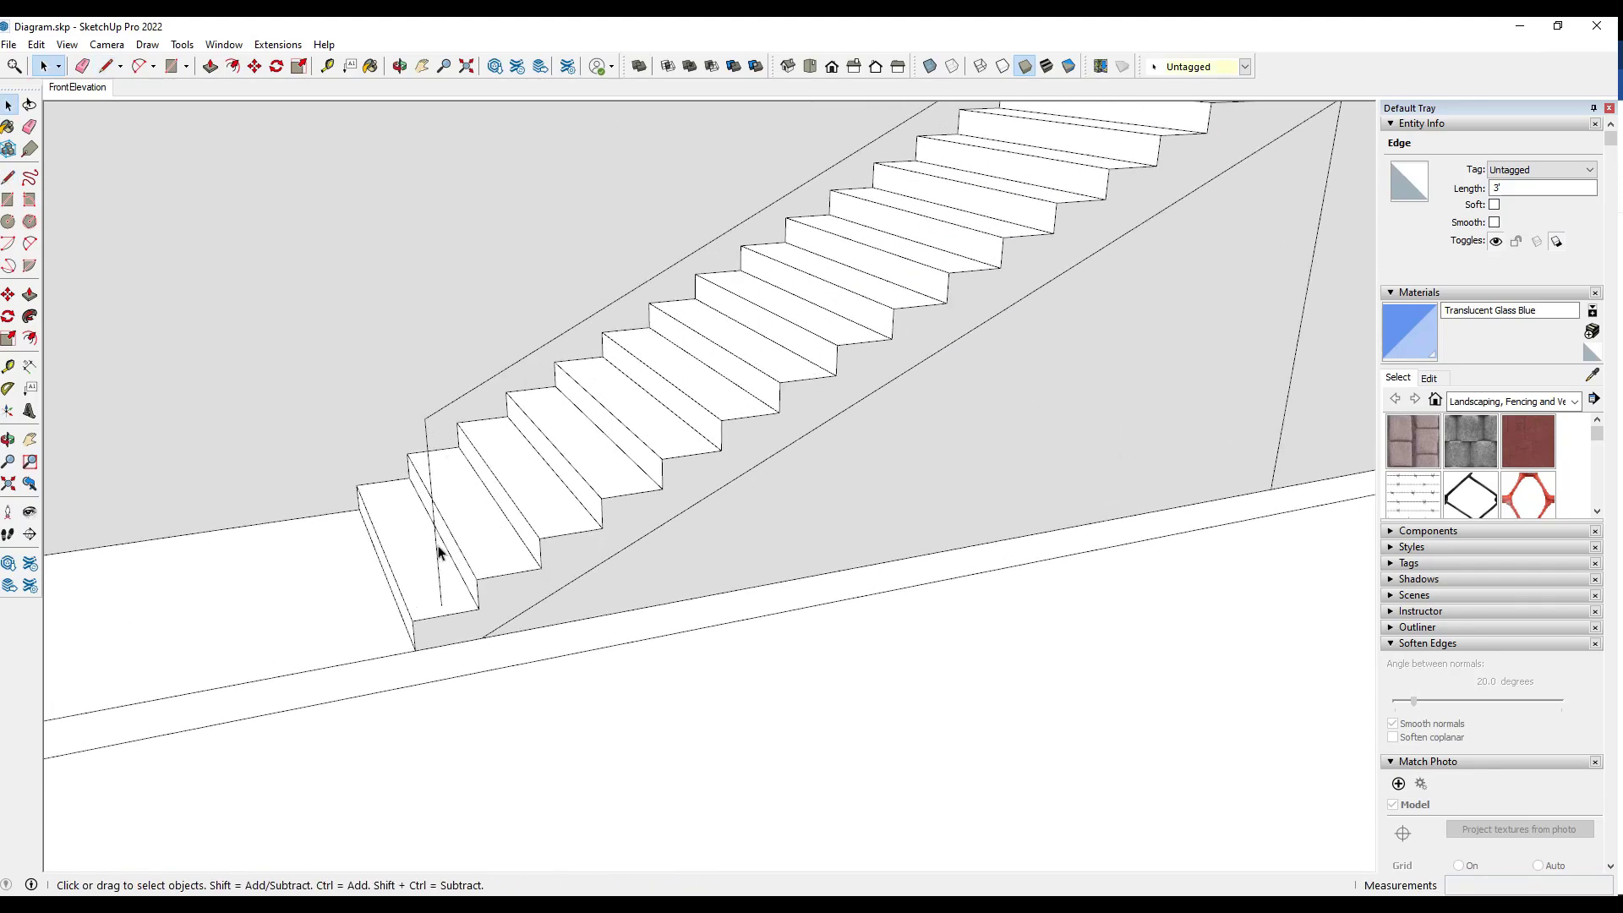
mouse_move(487, 372)
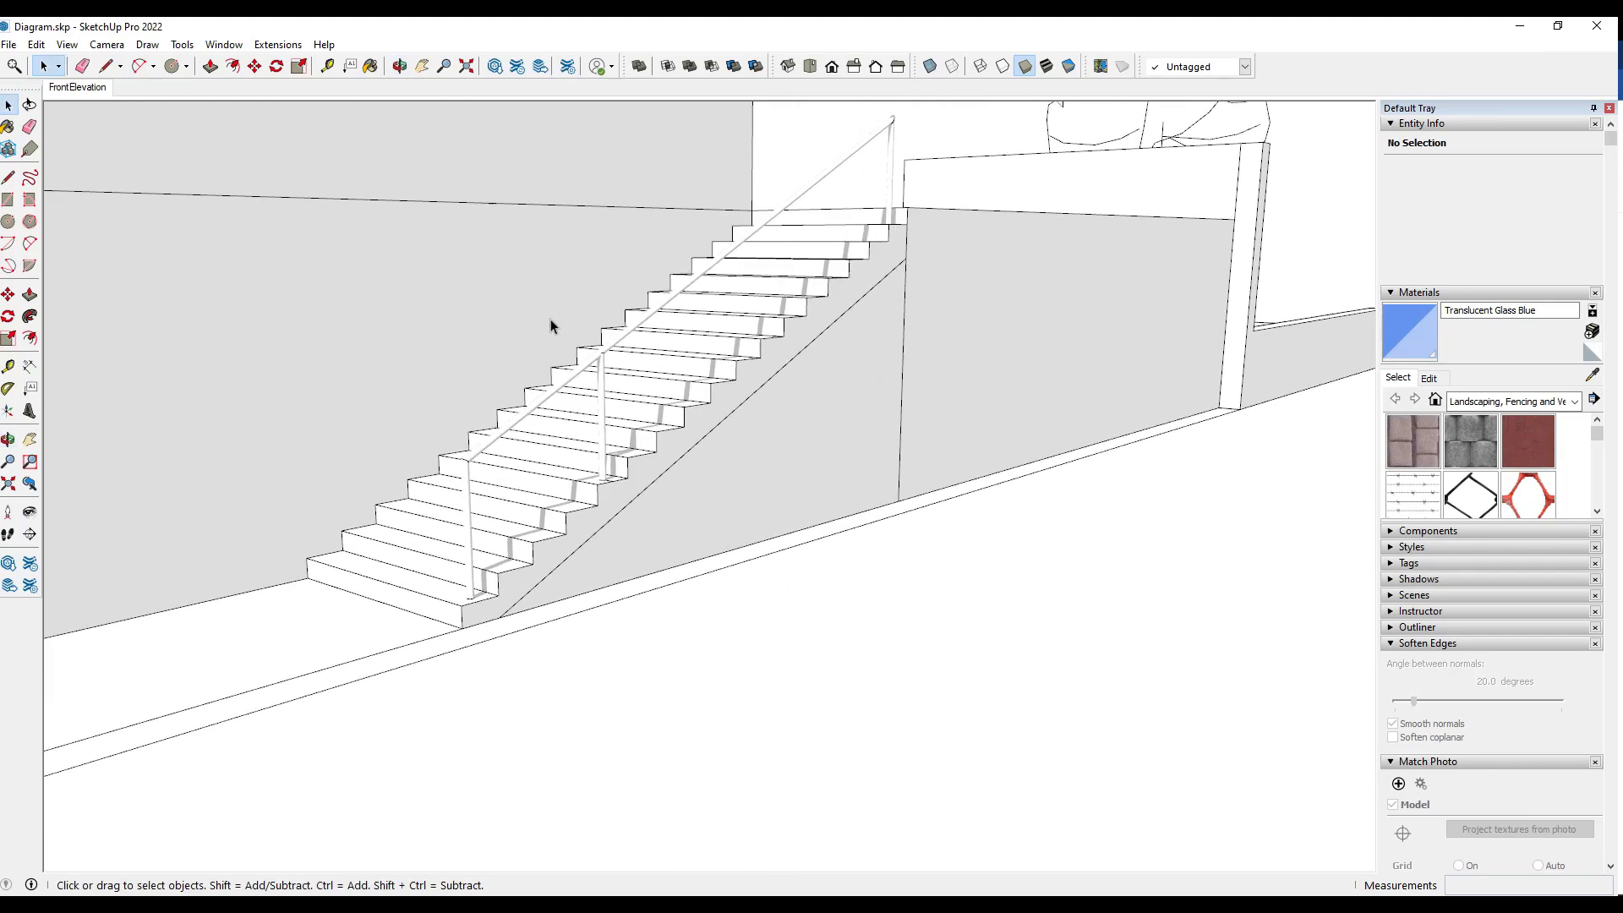
- Place the tube profile at the rail end for the Follow Me extrusion
left_click(605, 404)
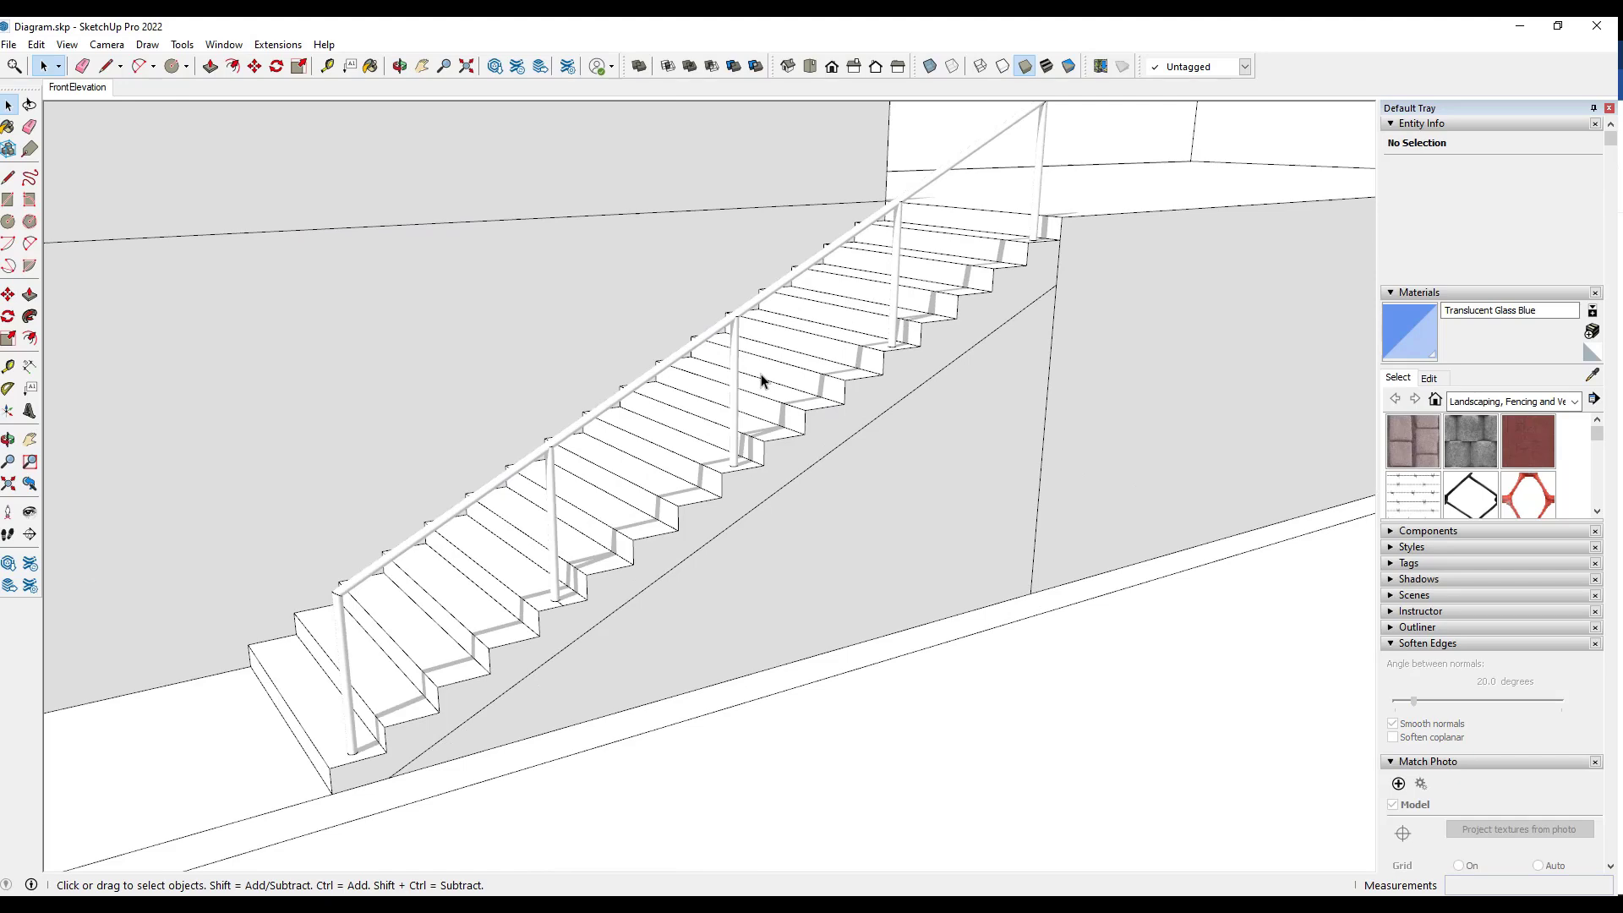
mouse_move(726, 395)
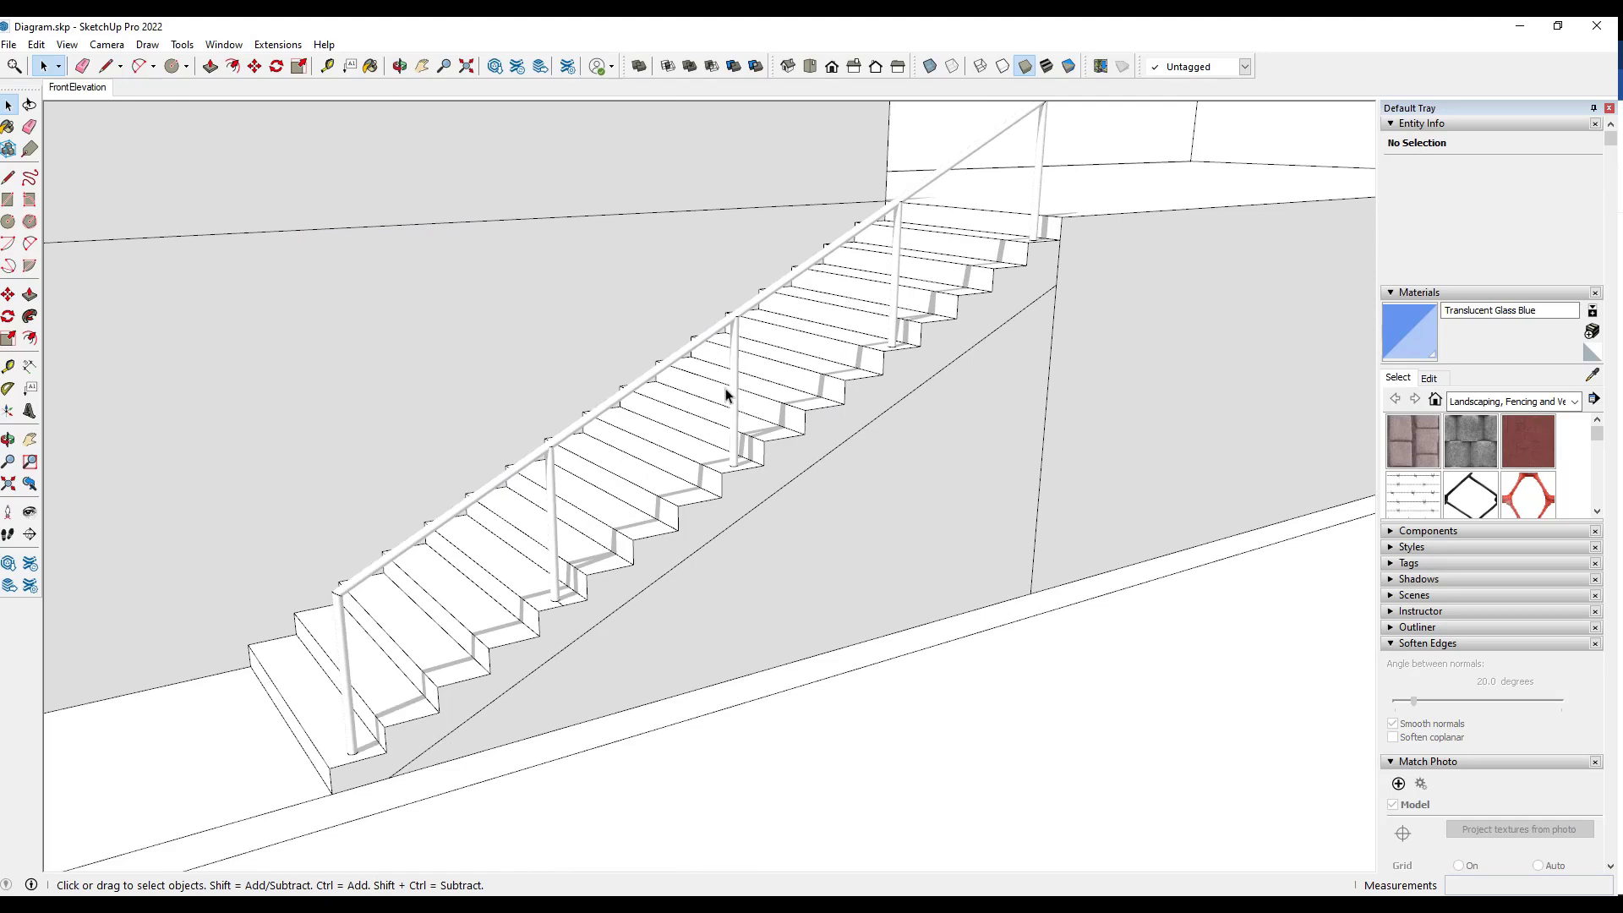